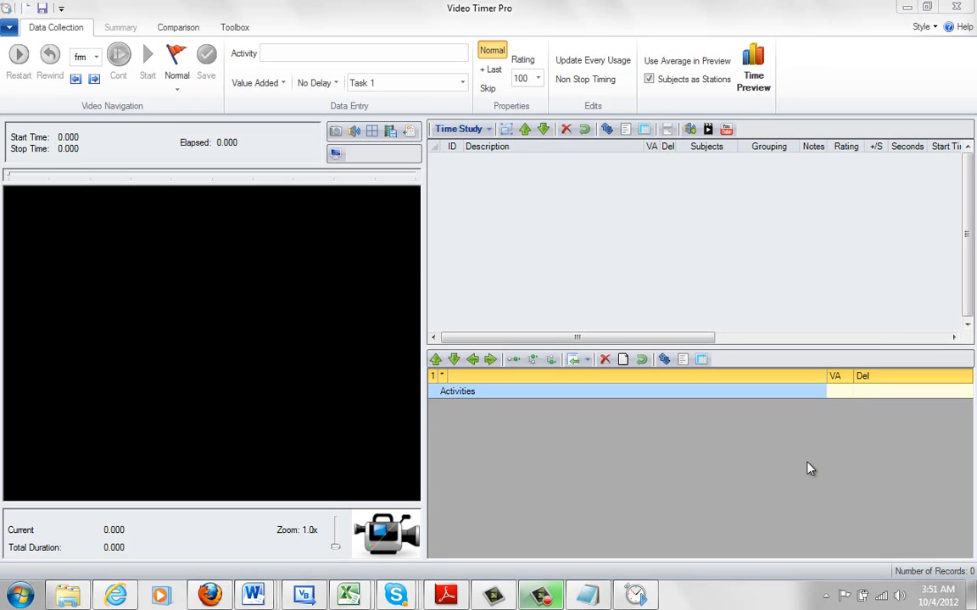
{"action": "mouse_move", "coordinate": [600, 390]}
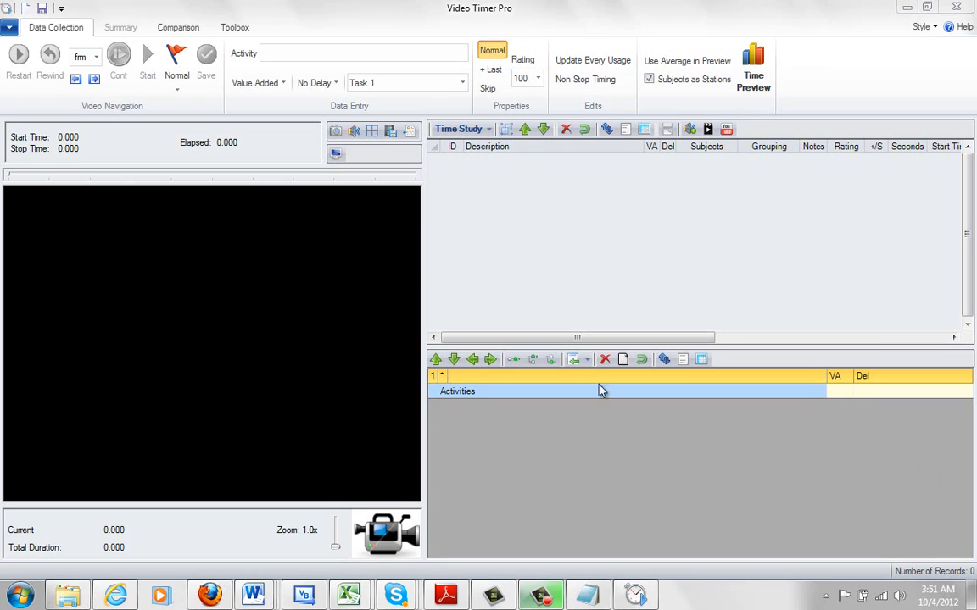
{"action": "mouse_move", "coordinate": [621, 275]}
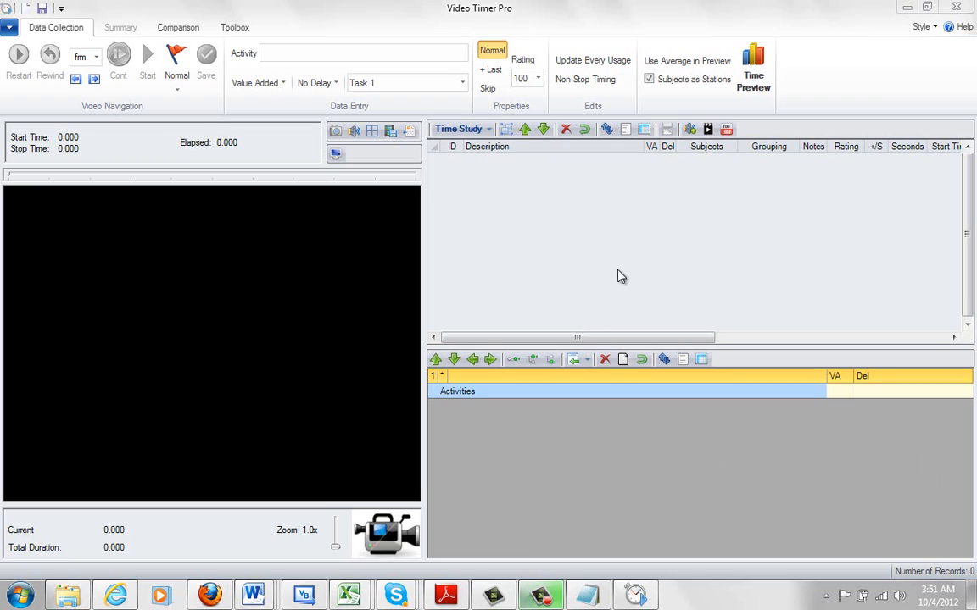
{"action": "mouse_move", "coordinate": [288, 88]}
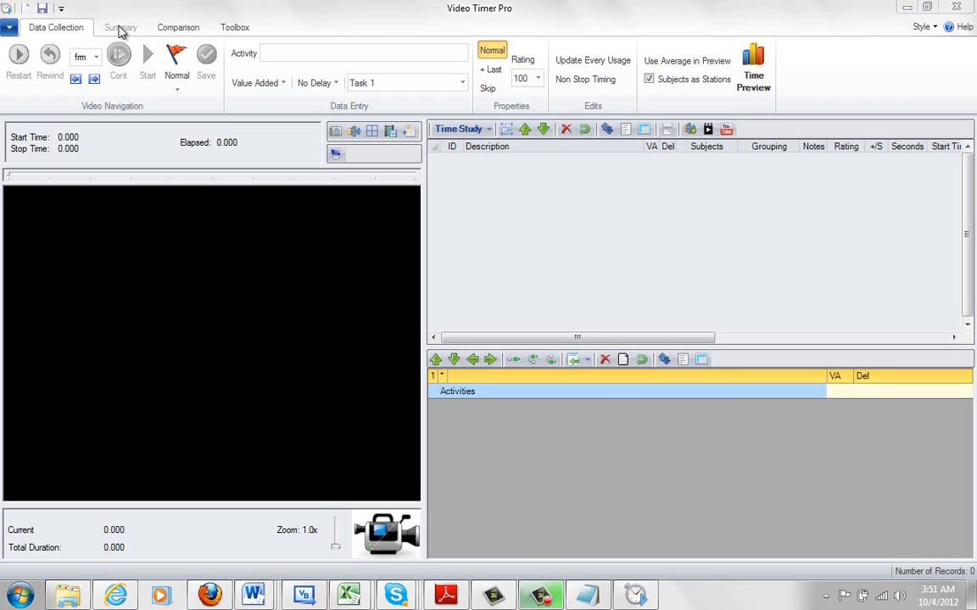
{"action": "mouse_move", "coordinate": [414, 292]}
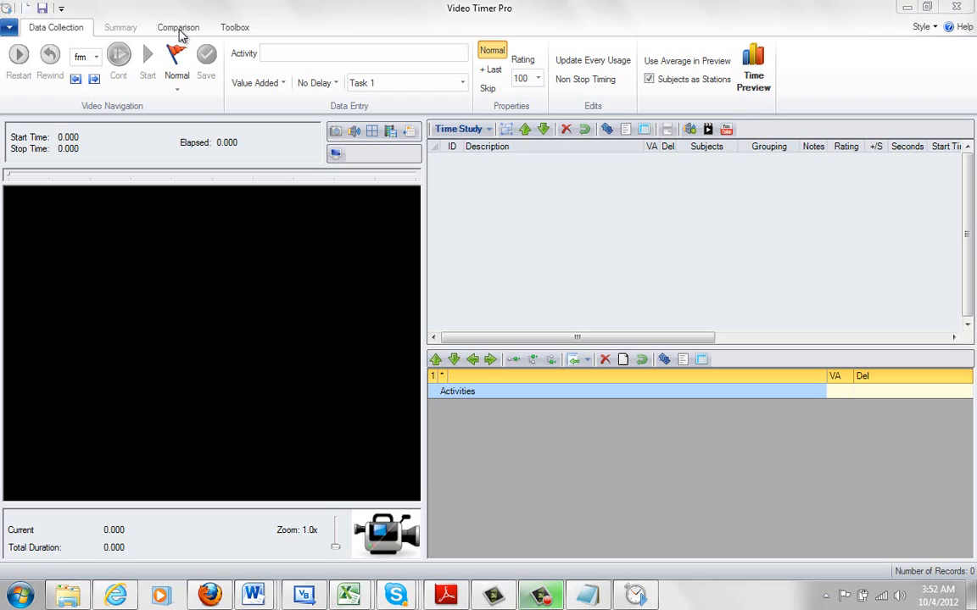
Tour the Video Comparison and Utilities tabs, return to Data Collection, and resize the time study grid.
{"action": "left_click", "coordinate": [177, 27]}
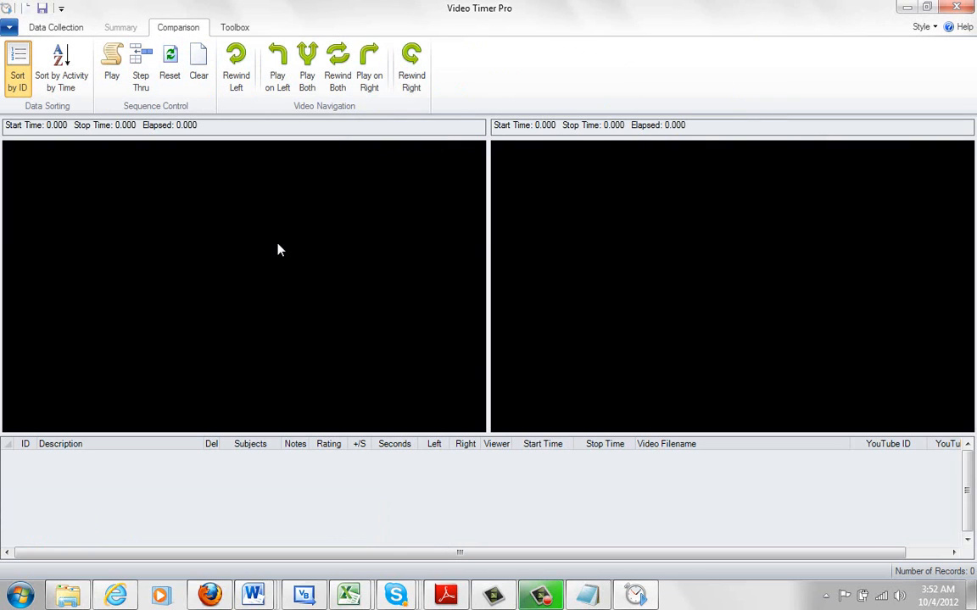
{"action": "mouse_move", "coordinate": [674, 261]}
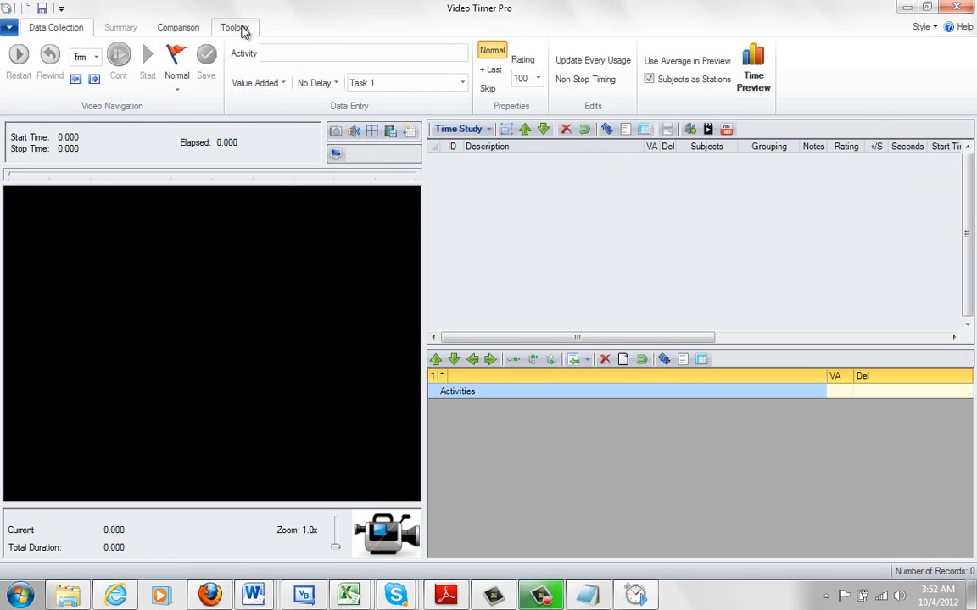
{"action": "left_click", "coordinate": [234, 27]}
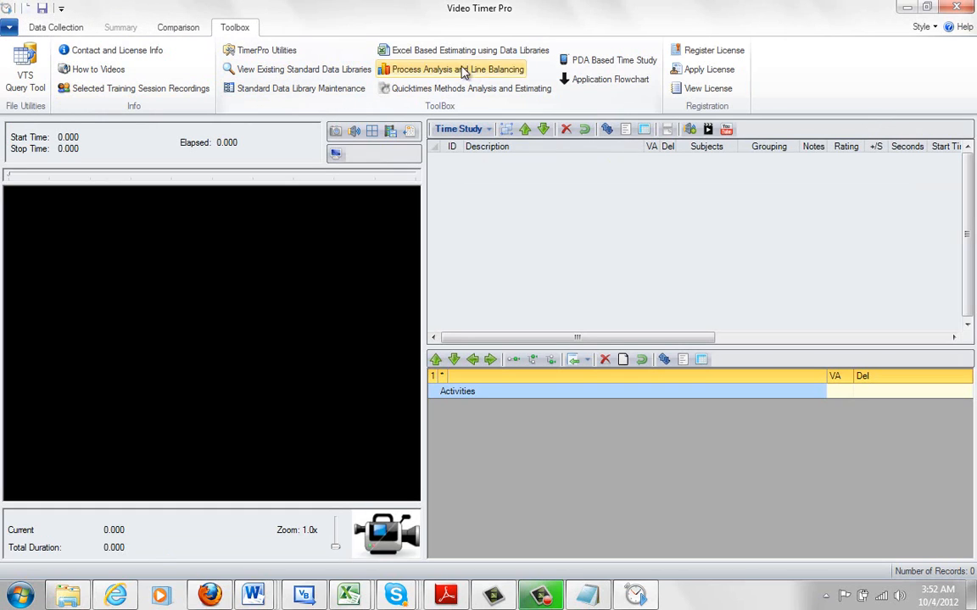
{"action": "mouse_move", "coordinate": [604, 79]}
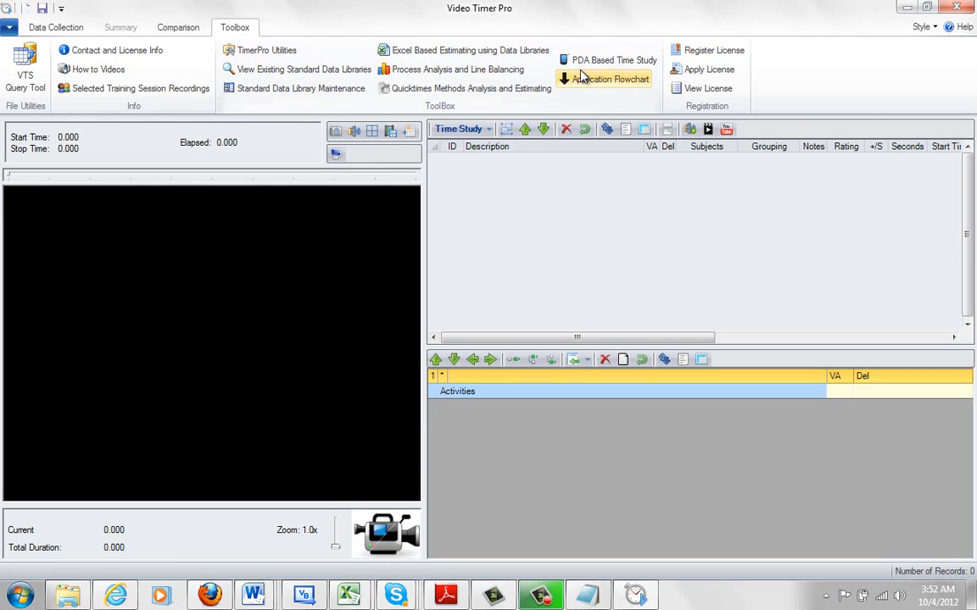
{"action": "left_click", "coordinate": [54, 27]}
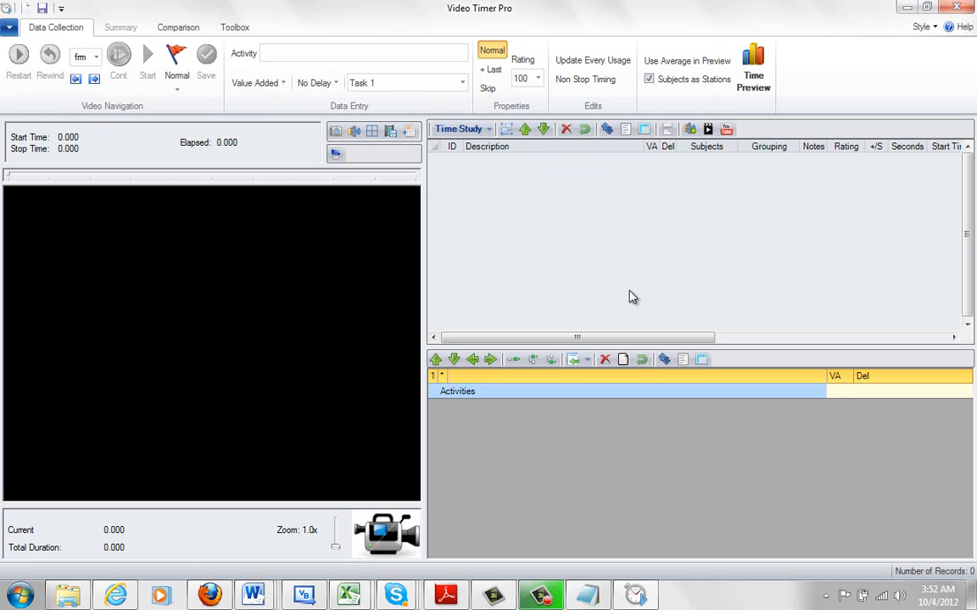
{"action": "mouse_move", "coordinate": [627, 286]}
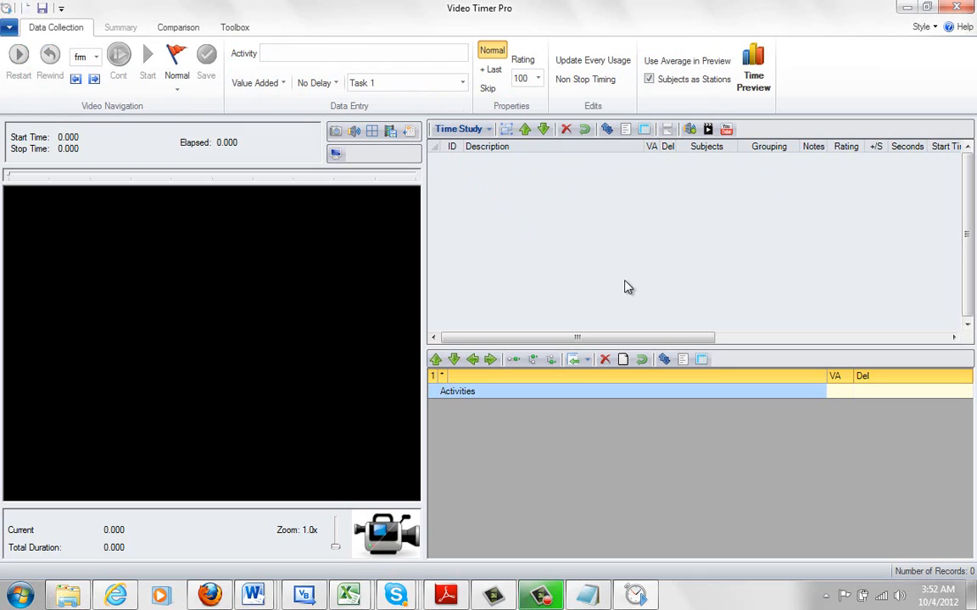
{"action": "mouse_move", "coordinate": [619, 534]}
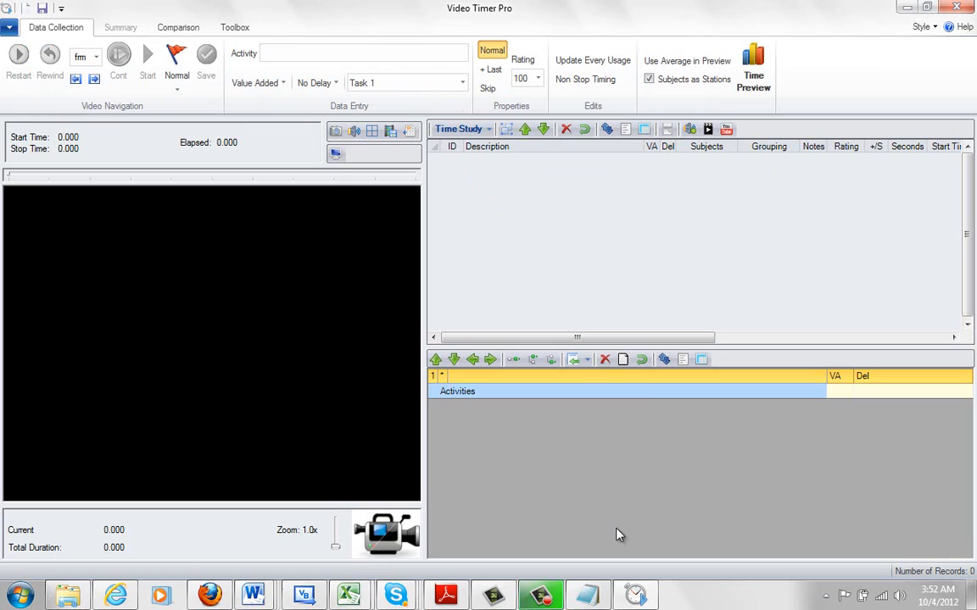
{"action": "mouse_move", "coordinate": [645, 272]}
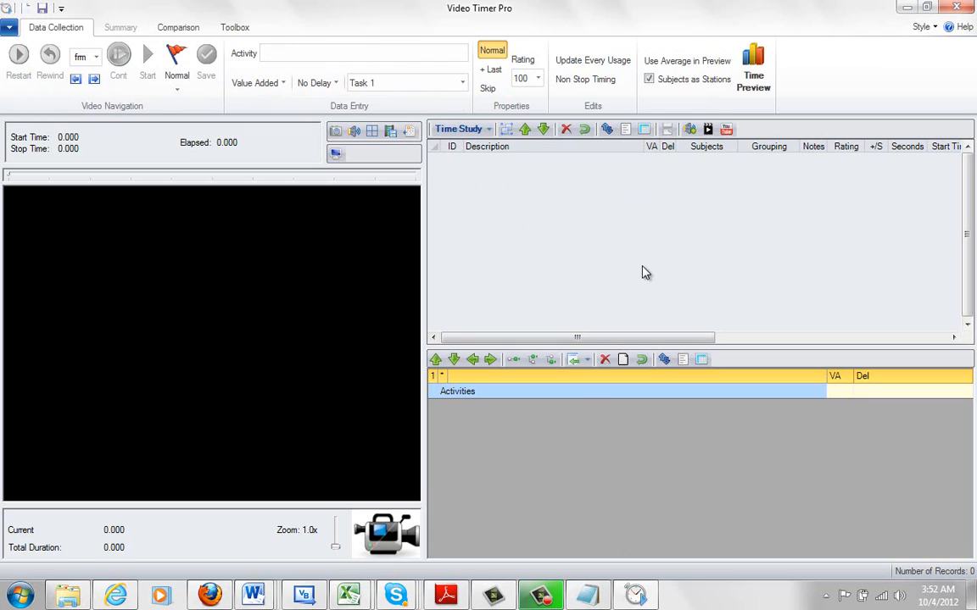
{"action": "mouse_move", "coordinate": [631, 268]}
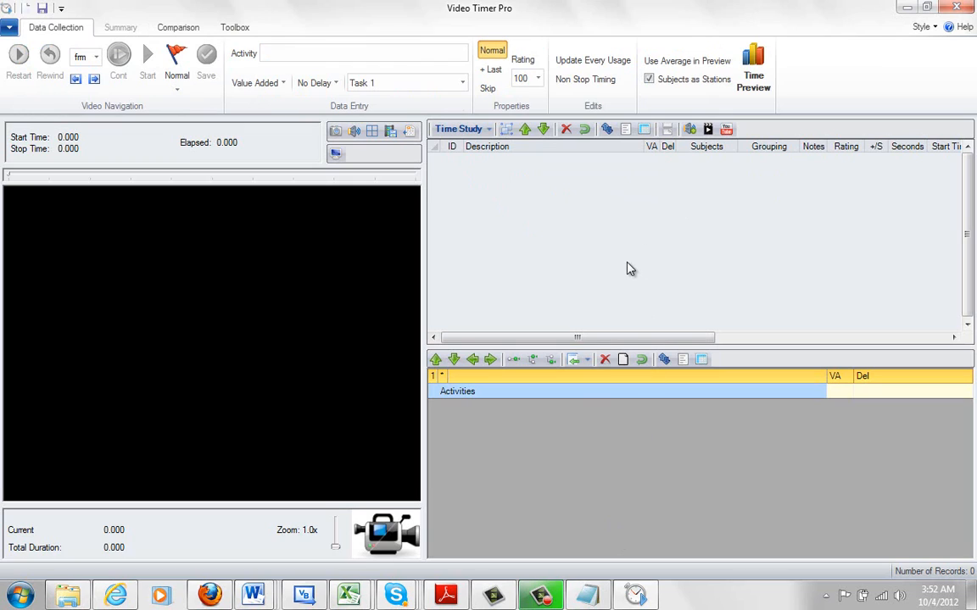
{"action": "mouse_move", "coordinate": [687, 354]}
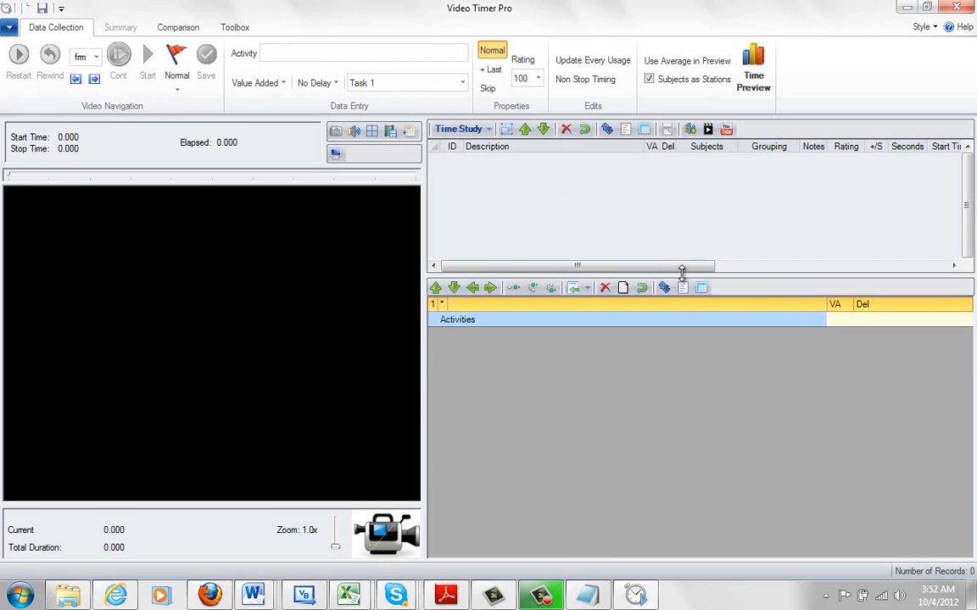
{"action": "left_click_drag", "start_coordinate": [682, 271], "coordinate": [681, 342]}
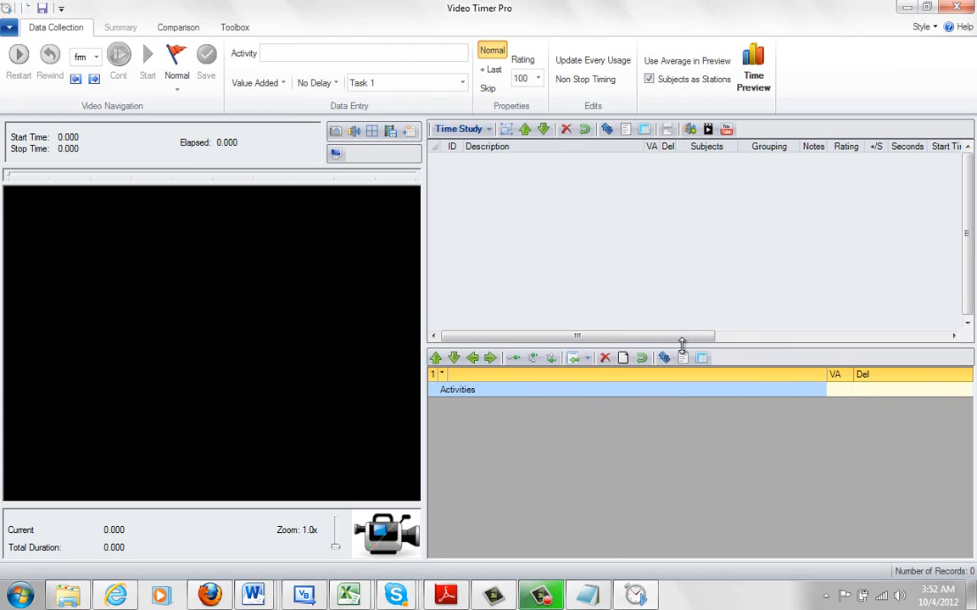
{"action": "mouse_move", "coordinate": [427, 351]}
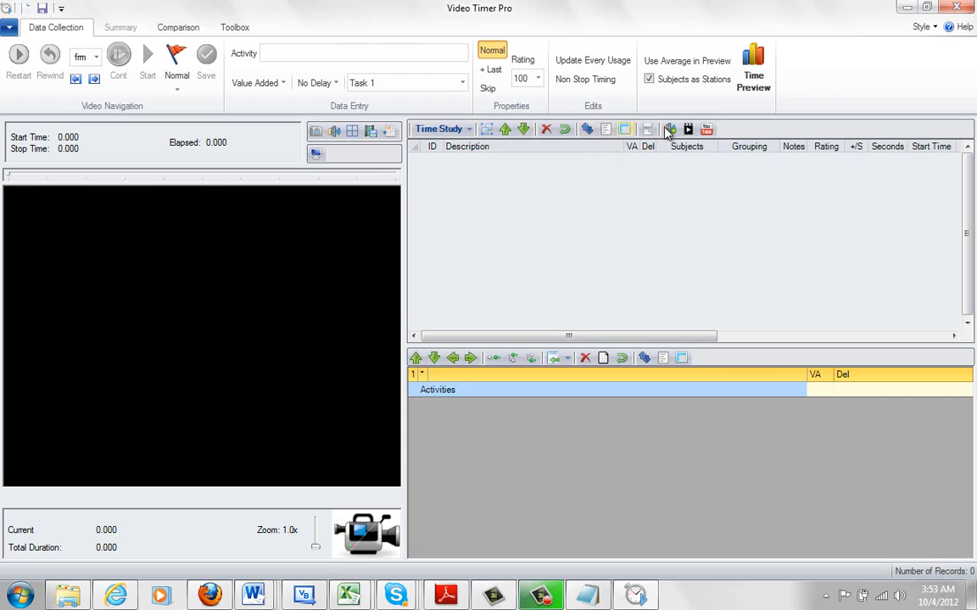
{"action": "mouse_move", "coordinate": [587, 129]}
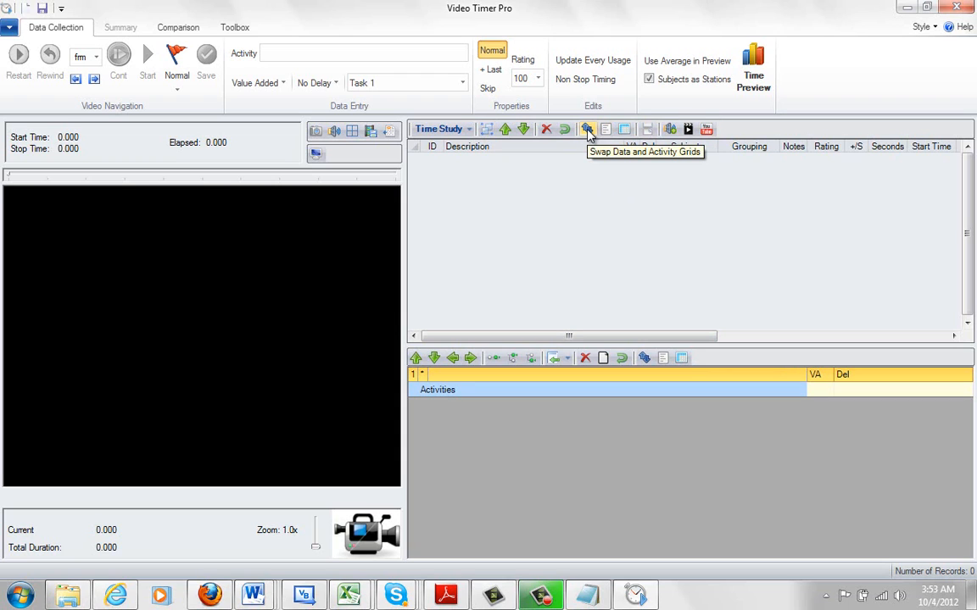
Swap the grids so the activities grid sits above the time study grid.
{"action": "left_click", "coordinate": [587, 129]}
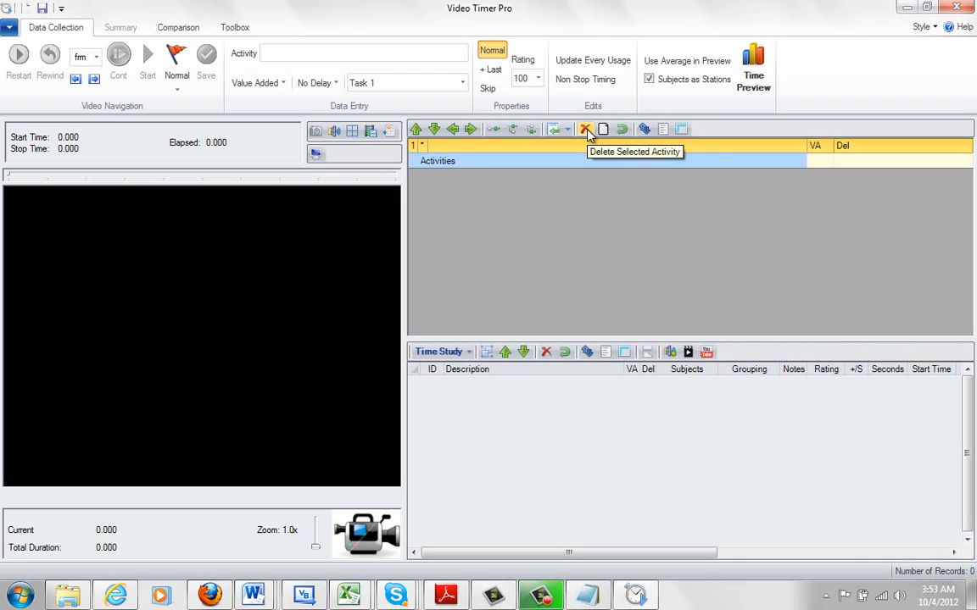
{"action": "mouse_move", "coordinate": [534, 309]}
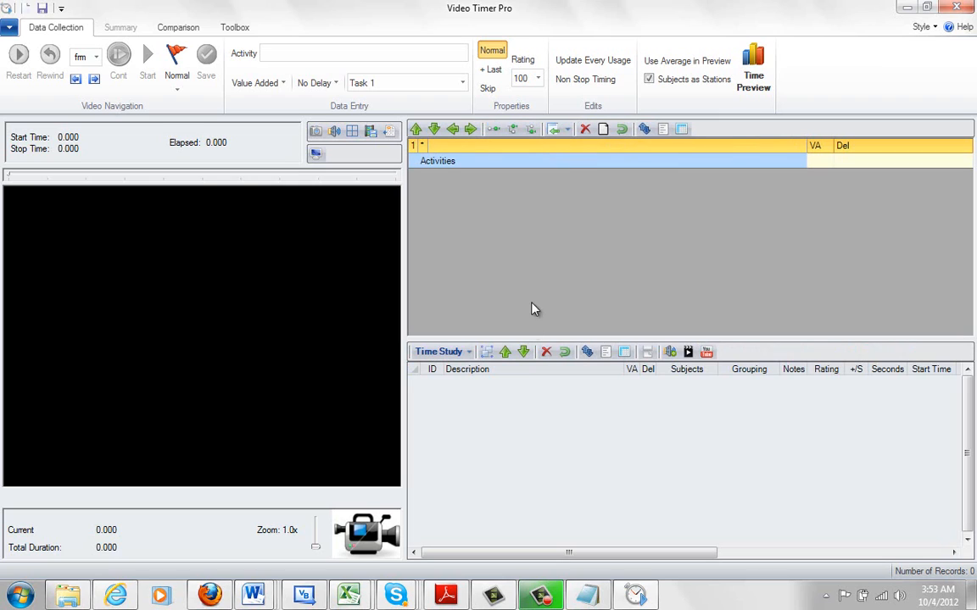
{"action": "mouse_move", "coordinate": [600, 185]}
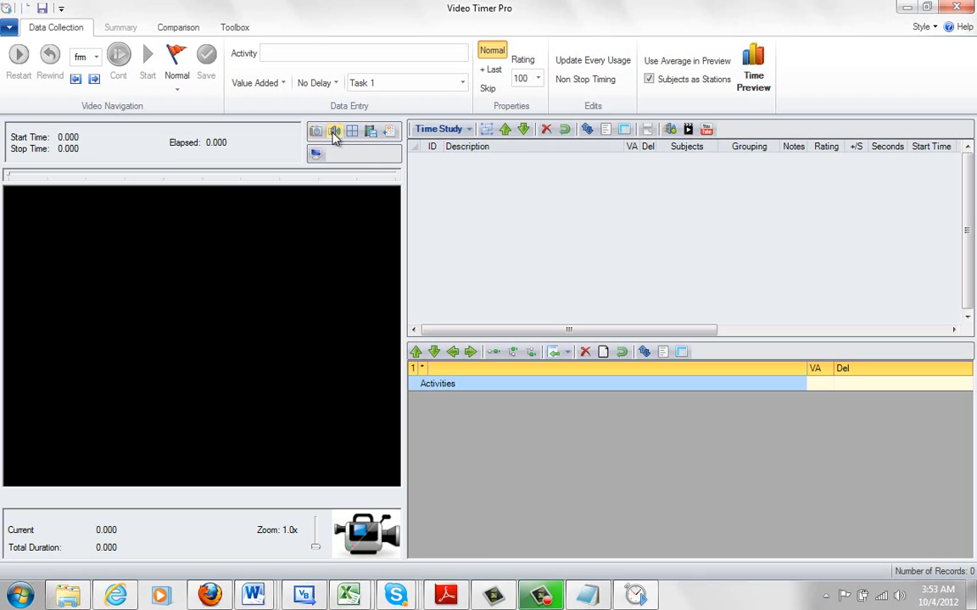
{"action": "mouse_move", "coordinate": [352, 133]}
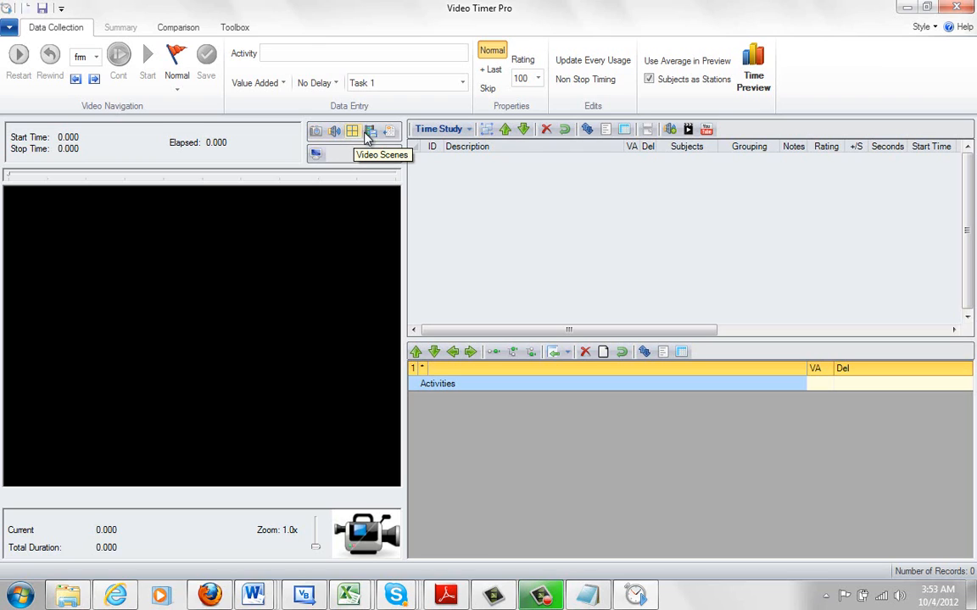
{"action": "mouse_move", "coordinate": [390, 132]}
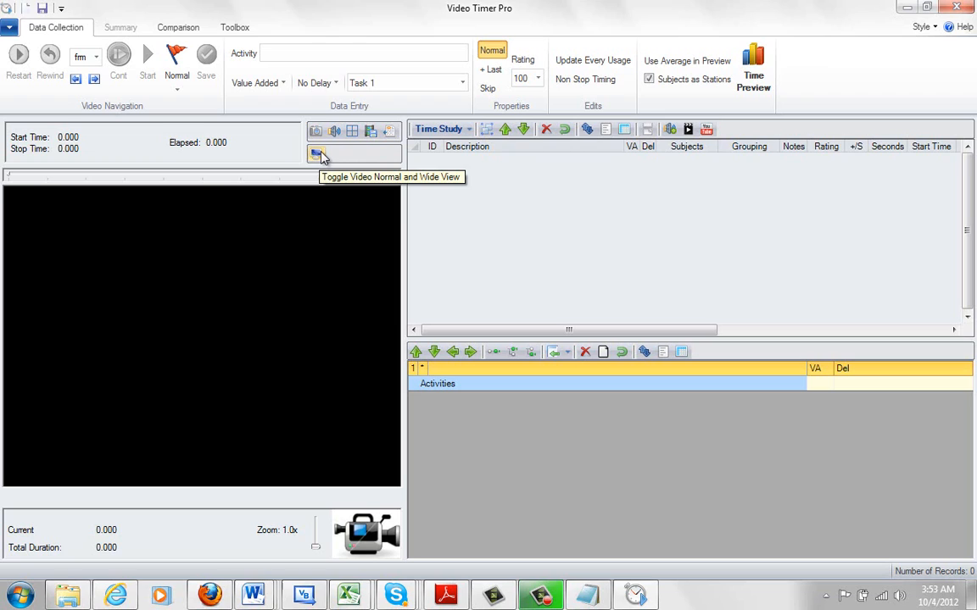
{"action": "mouse_move", "coordinate": [377, 149]}
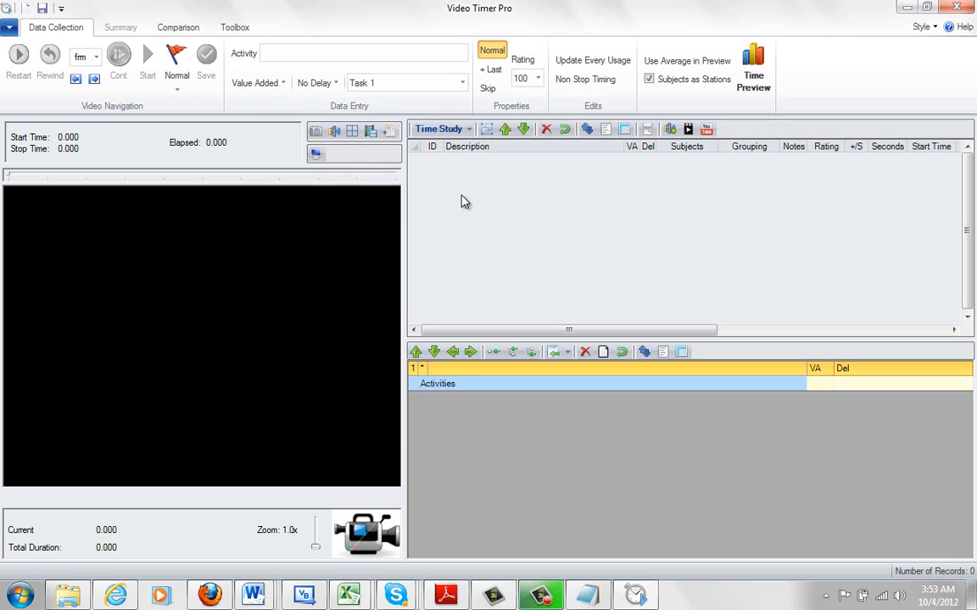
Show the Style list of Office 2007/2010 and Windows 7 window themes.
{"action": "left_click", "coordinate": [922, 27]}
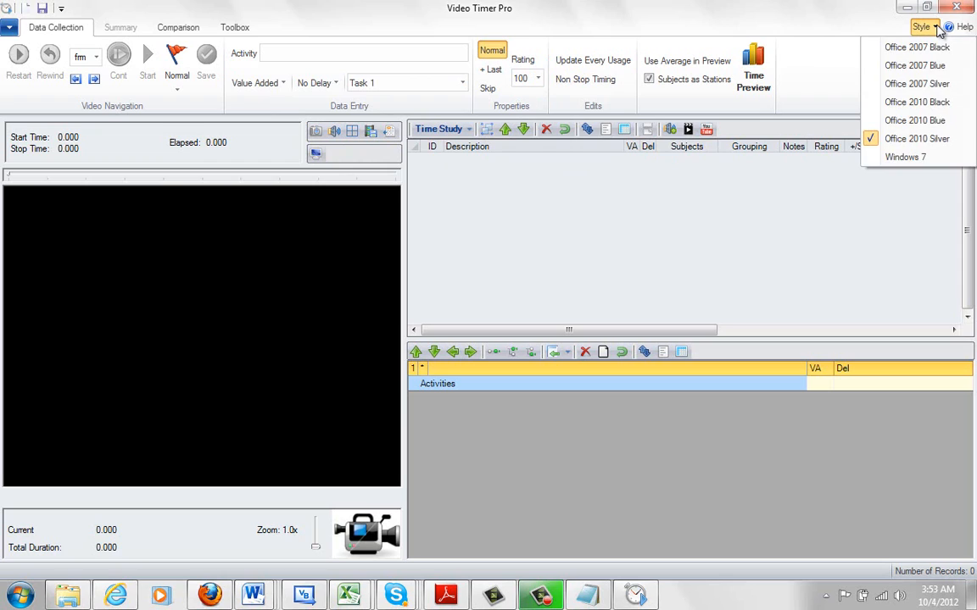
{"action": "mouse_move", "coordinate": [915, 102]}
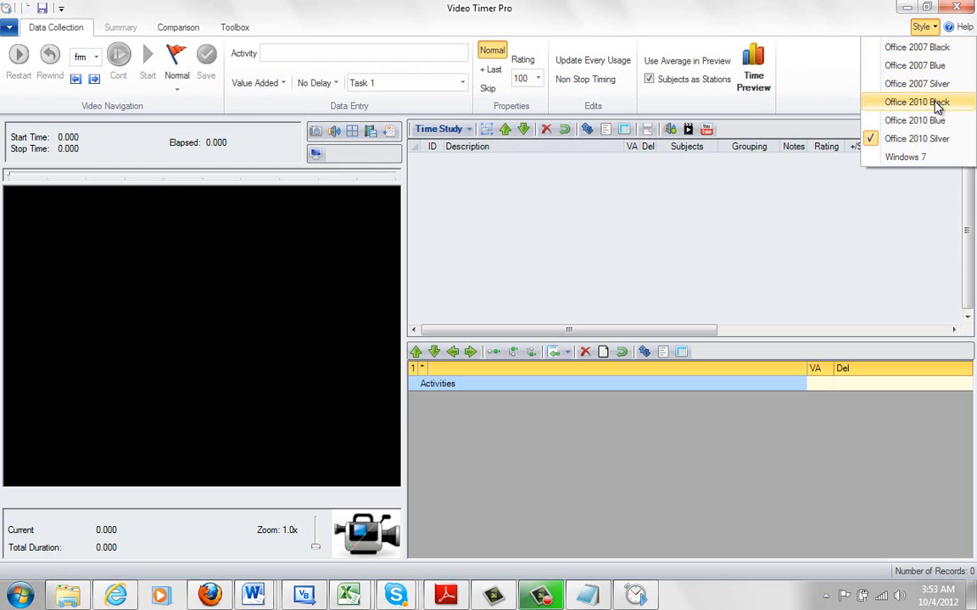
{"action": "mouse_move", "coordinate": [918, 118]}
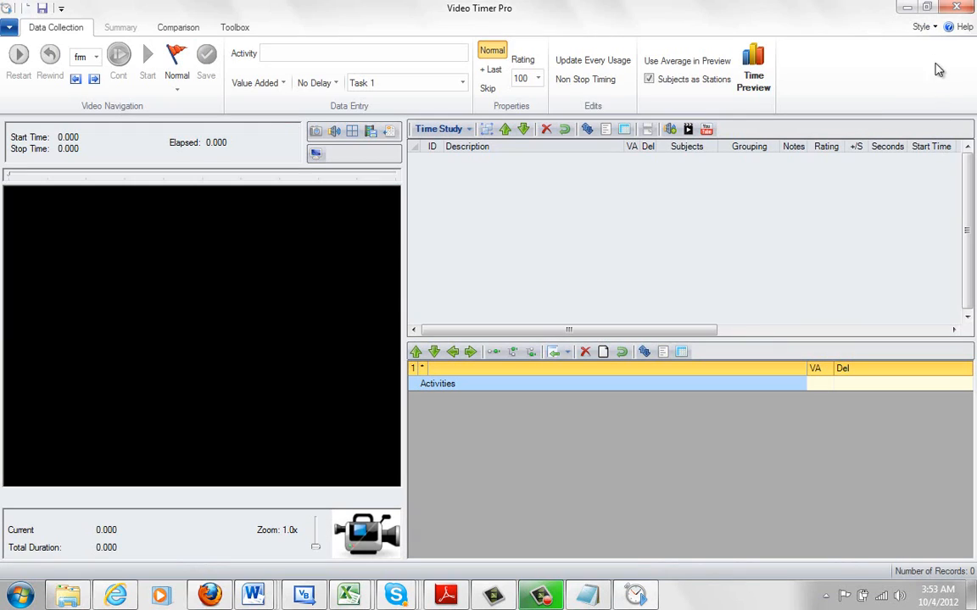
{"action": "left_click", "coordinate": [922, 28]}
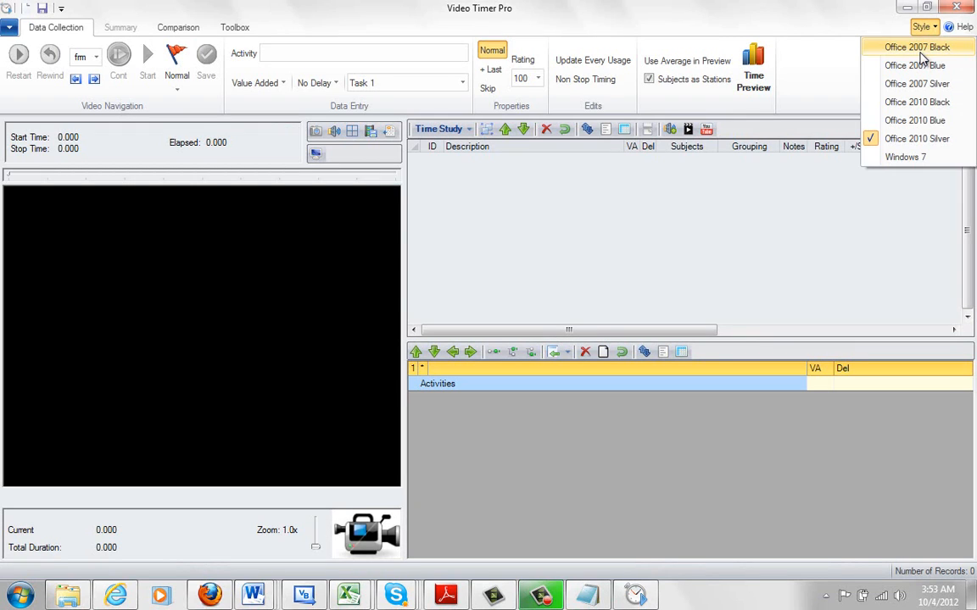